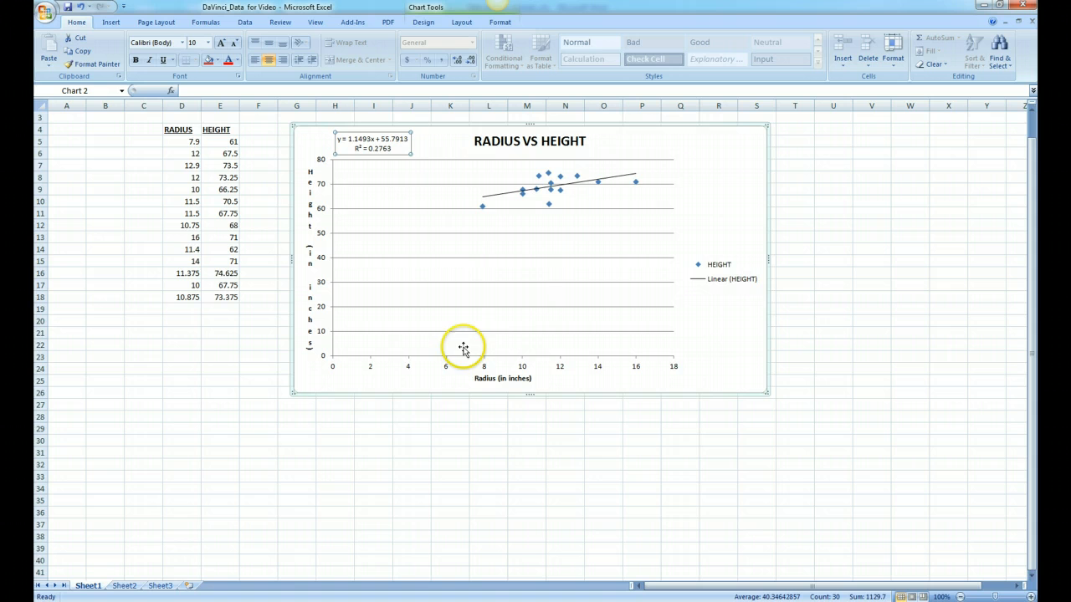
mouse_move(684, 155)
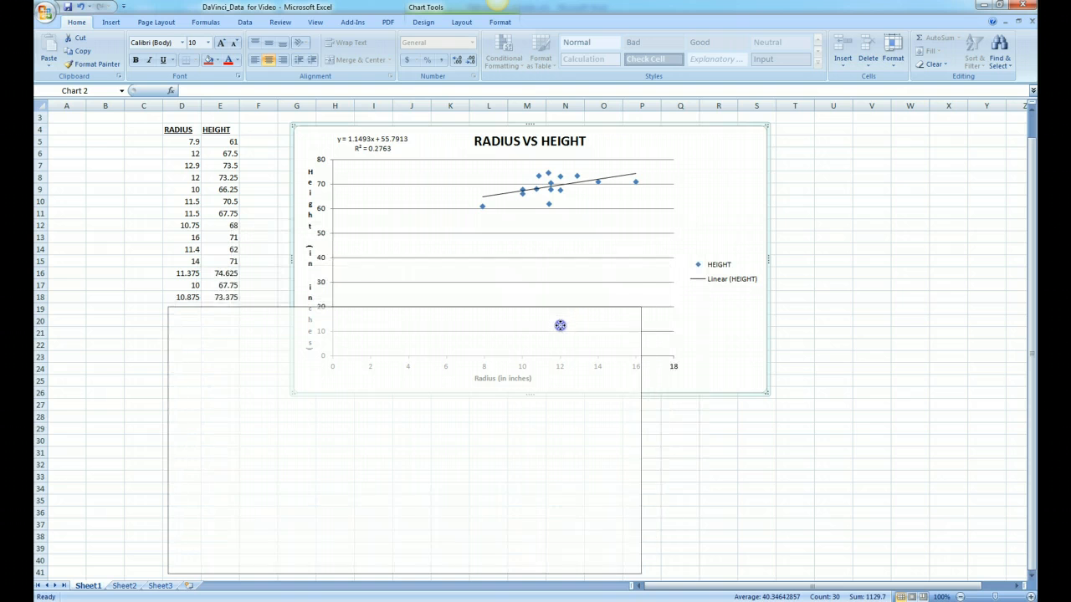
Step: Select empty cell F4 beside the HEIGHT heading, deselecting the relocated chart
left_click(257, 129)
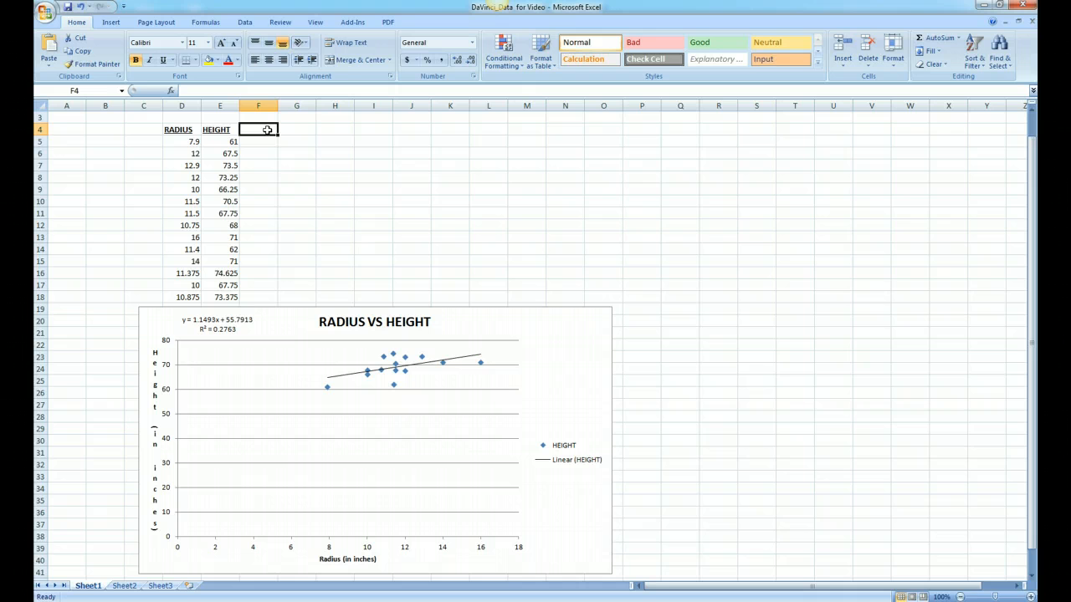
Step: Enter the heading 'PREDICTED VALUES' in F4 and widen column F to fit
type("PRE")
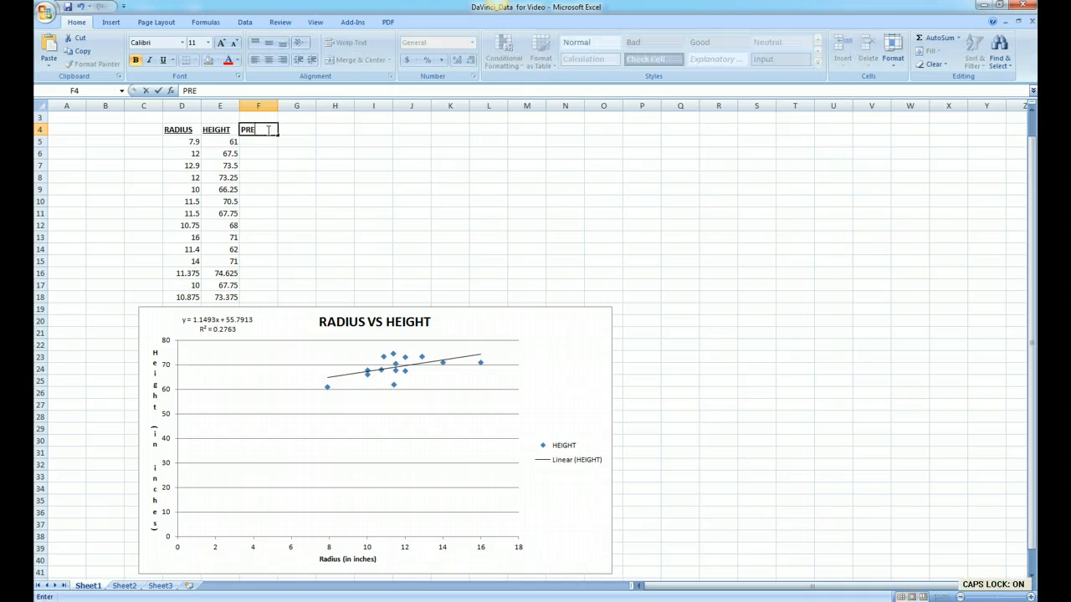
type("DICTED")
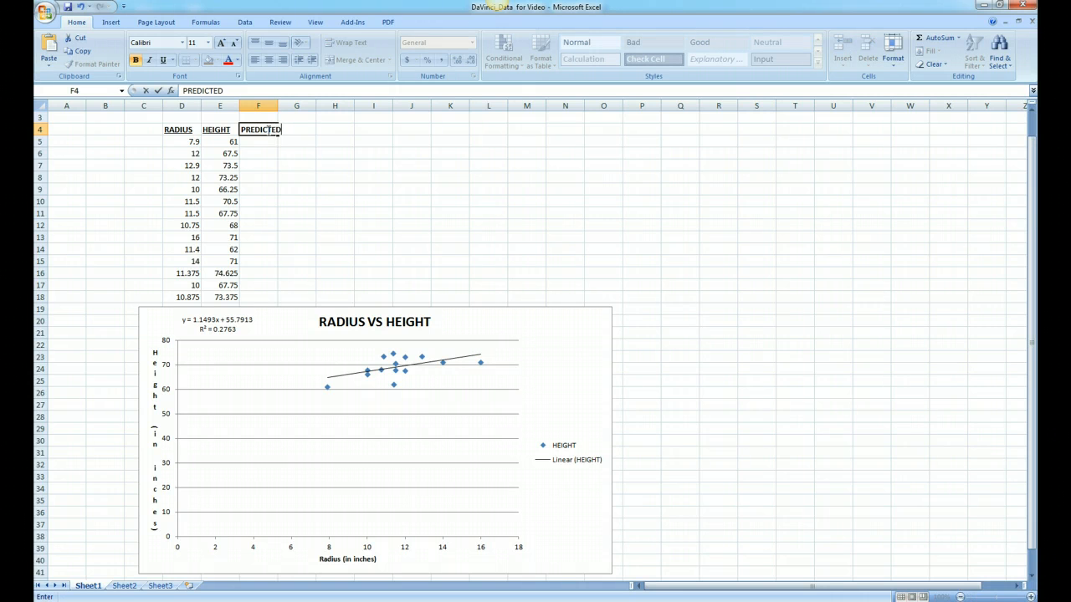
type("VALUES")
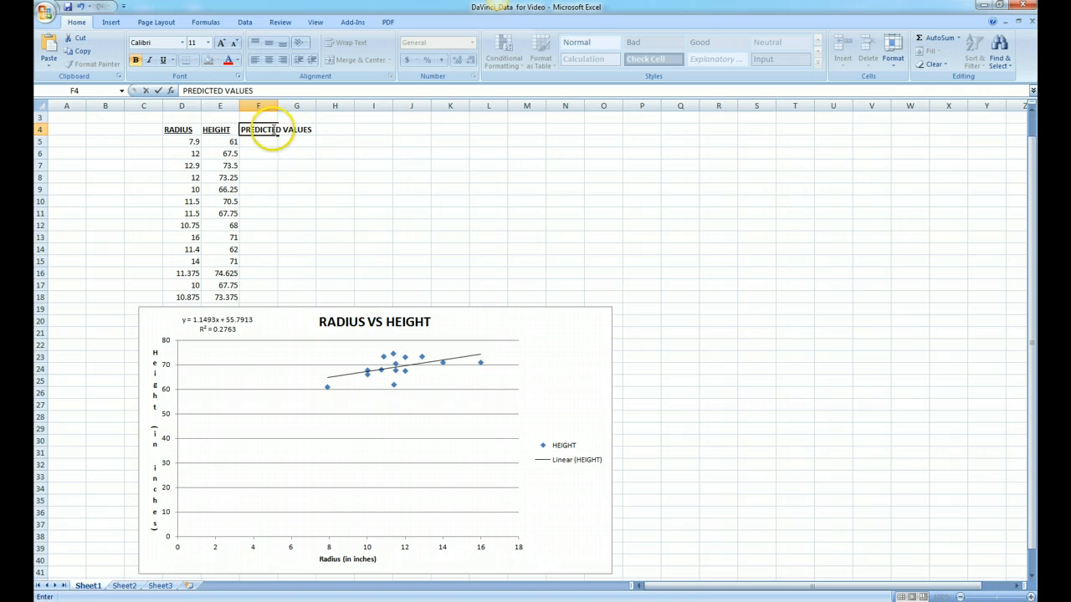
left_click(257, 105)
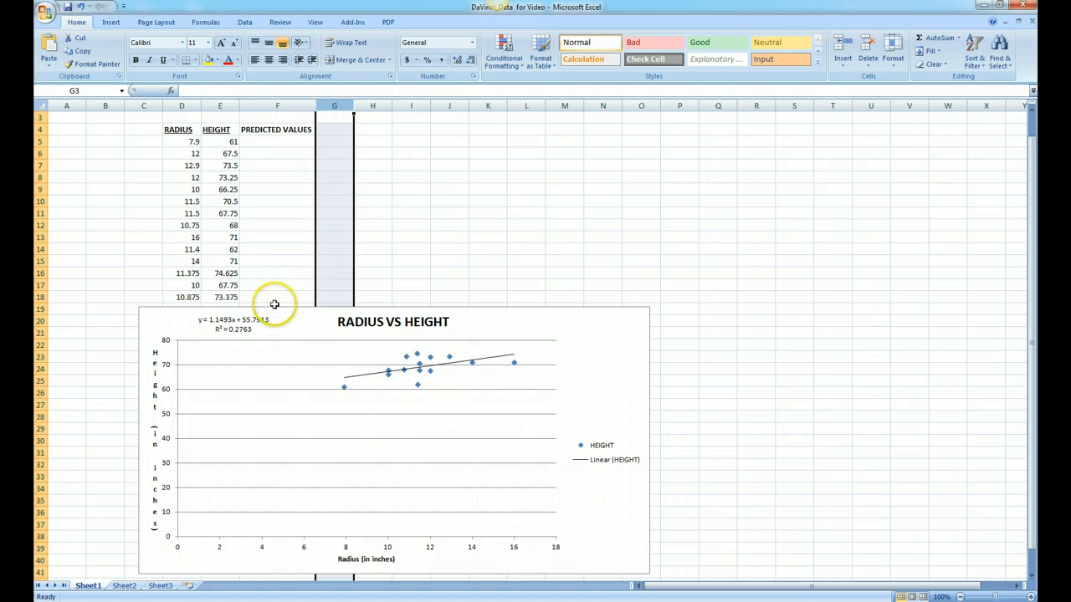
mouse_move(277, 322)
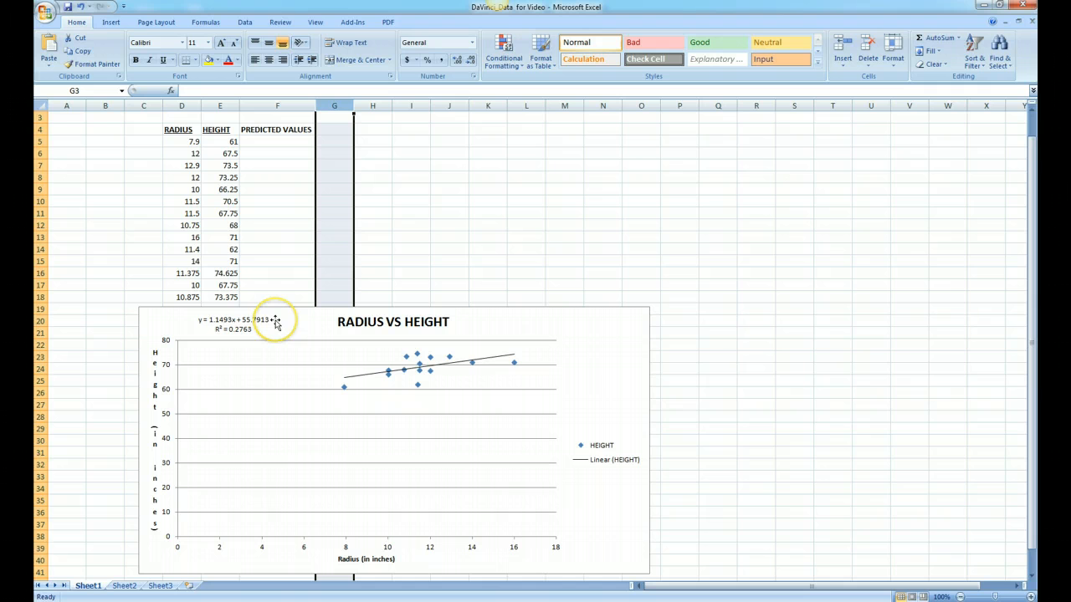
mouse_move(266, 328)
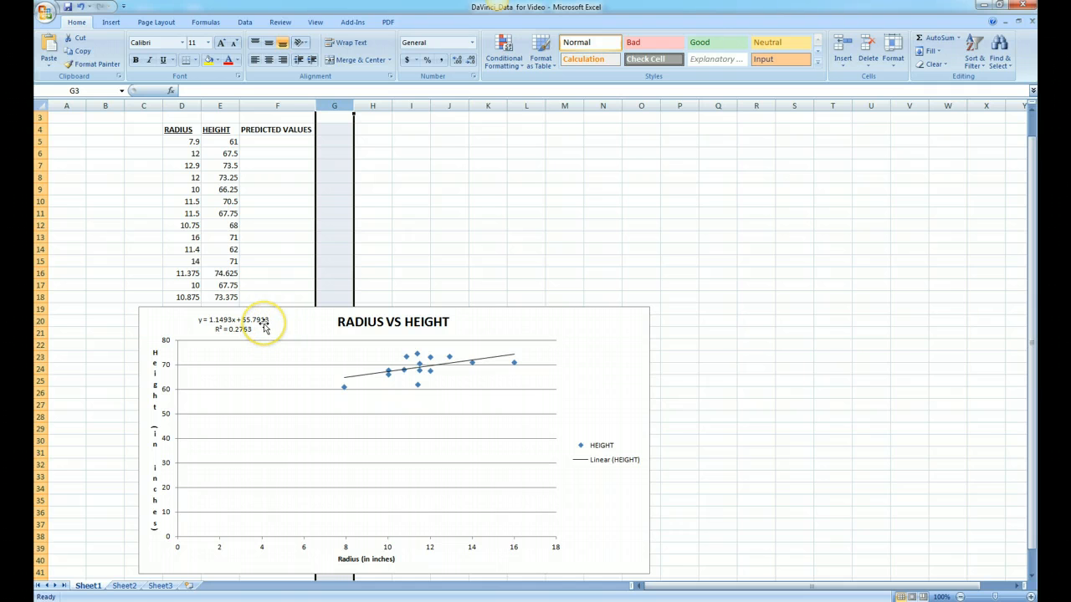
mouse_move(226, 326)
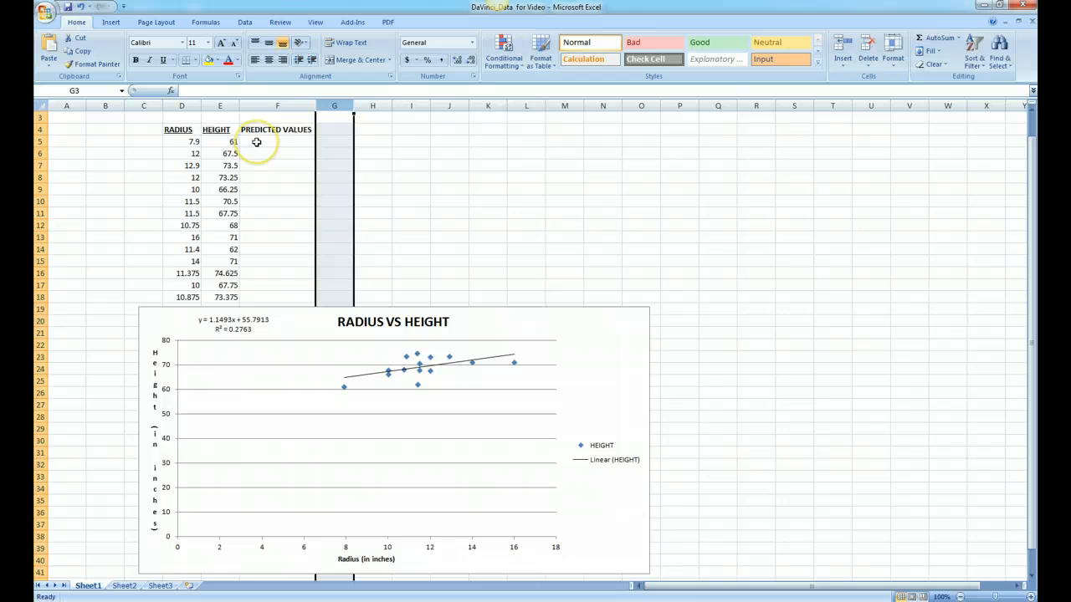
left_click(276, 142)
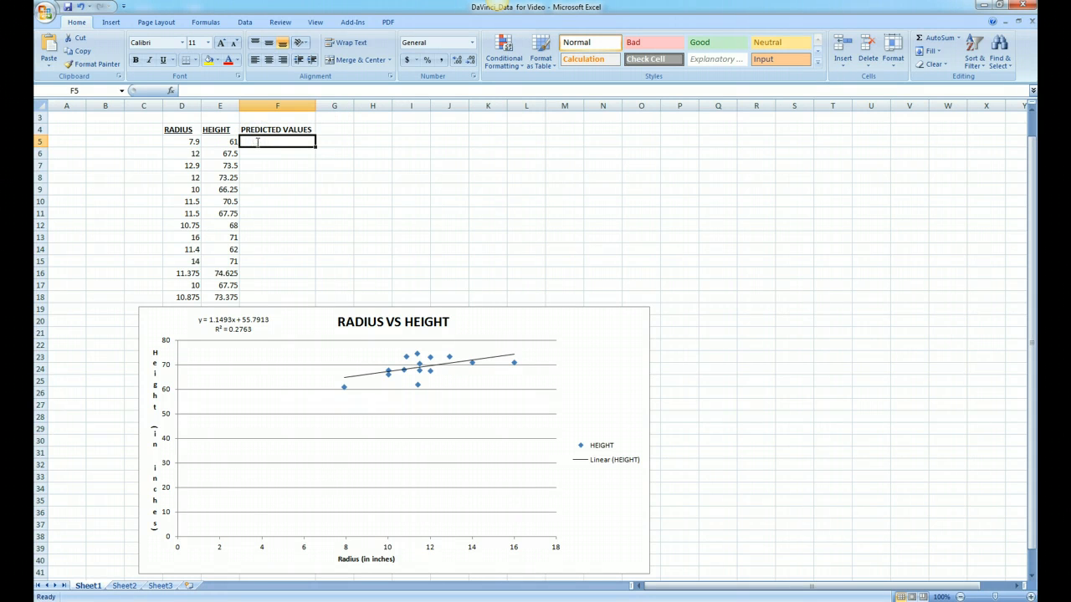
Step: Enter =1.1493*D5+55.7913 in F5 as the first predicted height
type("=")
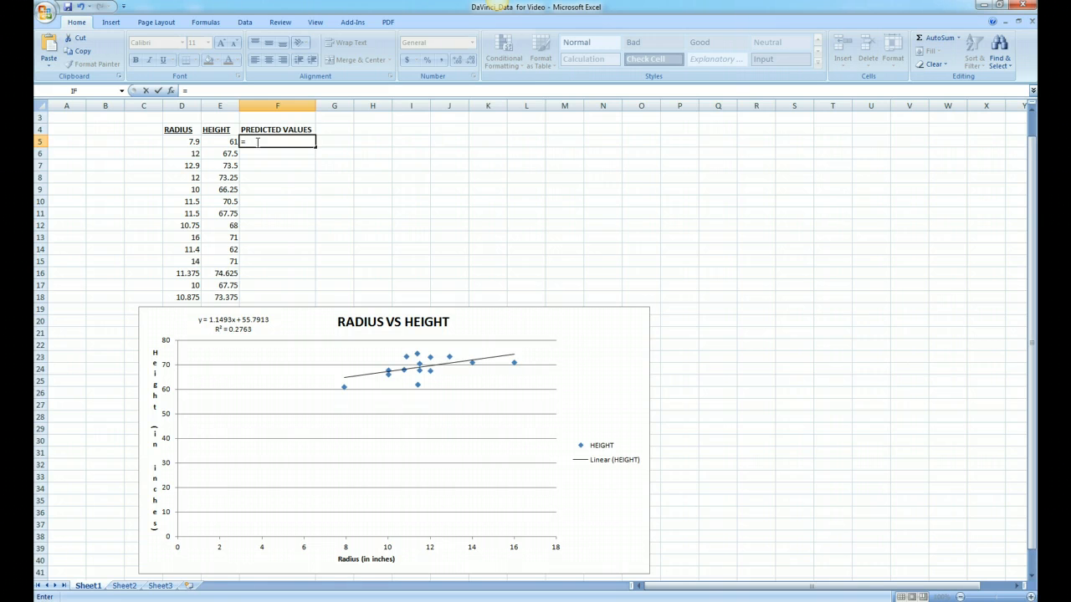
type("1.1493")
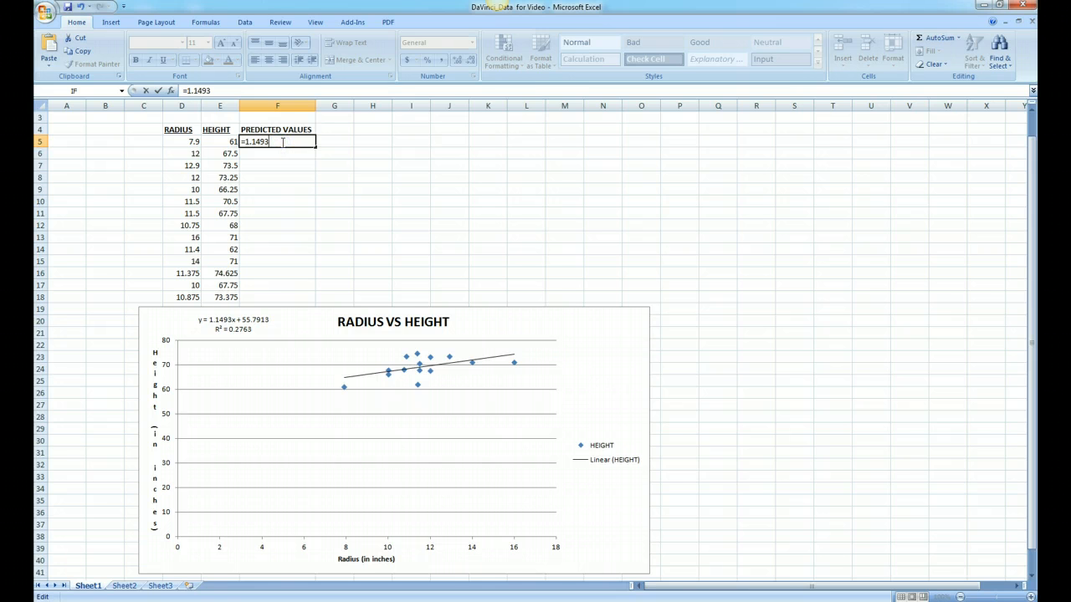
type("*")
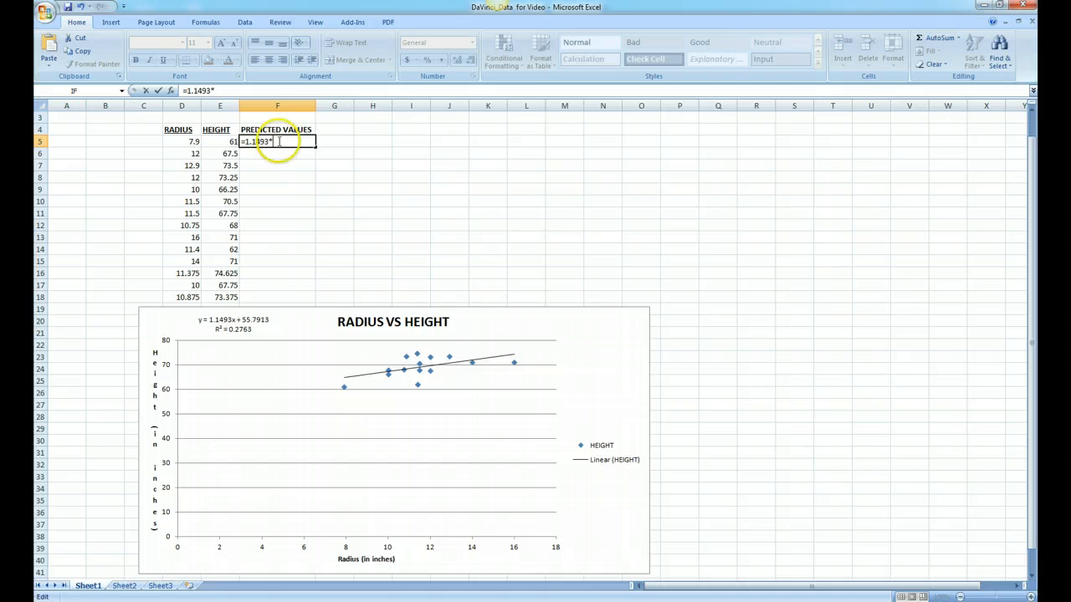
left_click(178, 141)
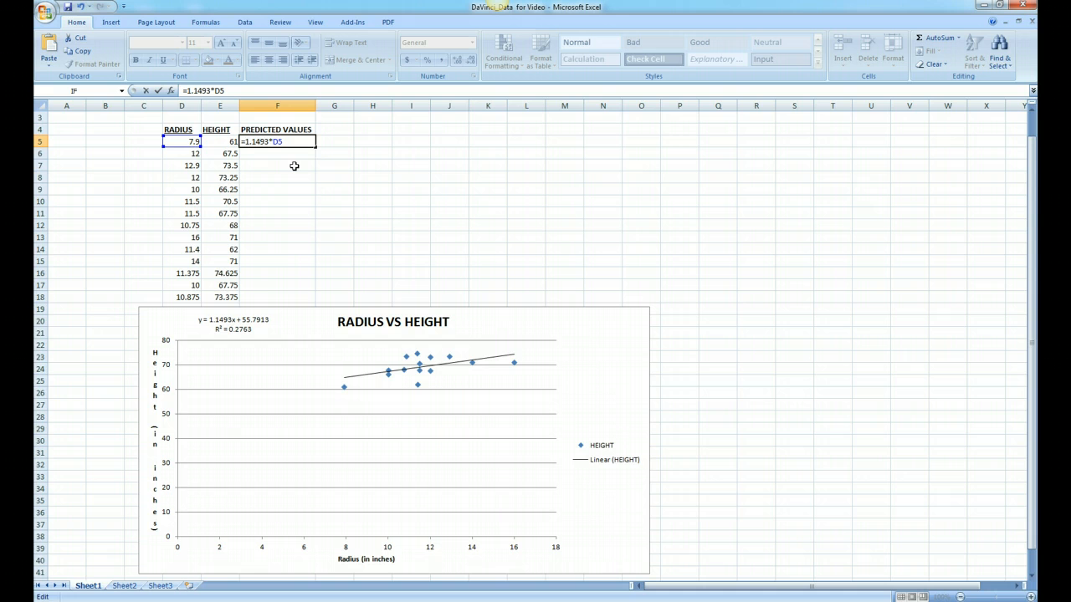
type("+")
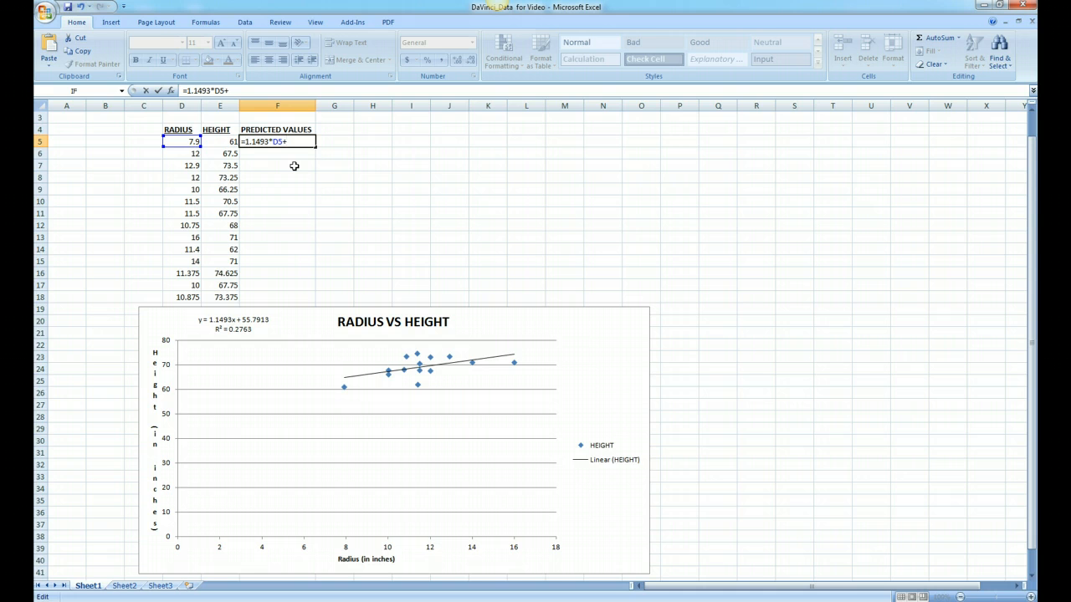
type("55")
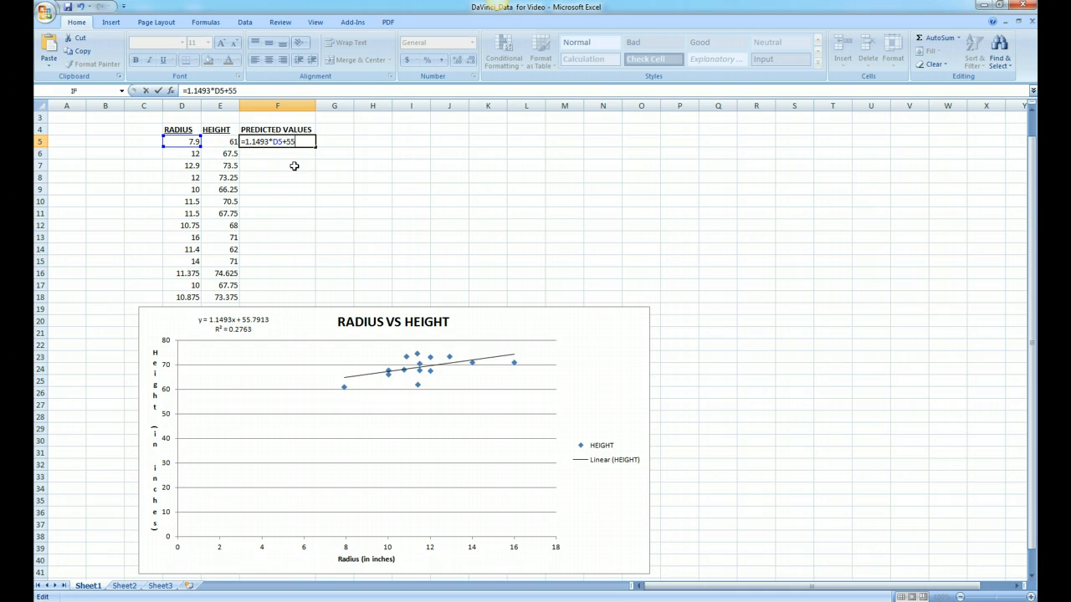
type(".79")
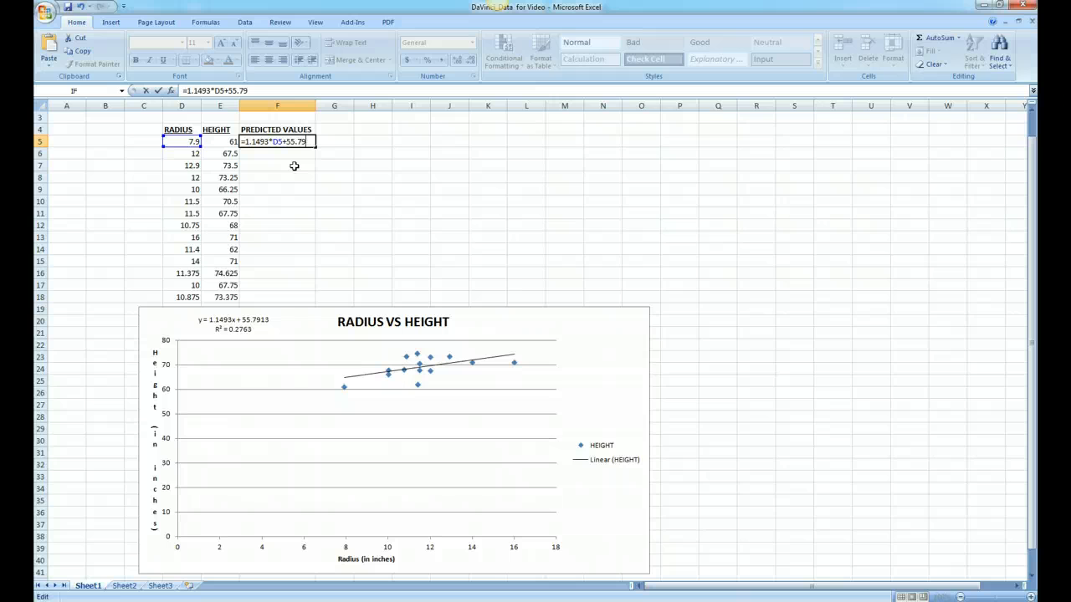
type("13")
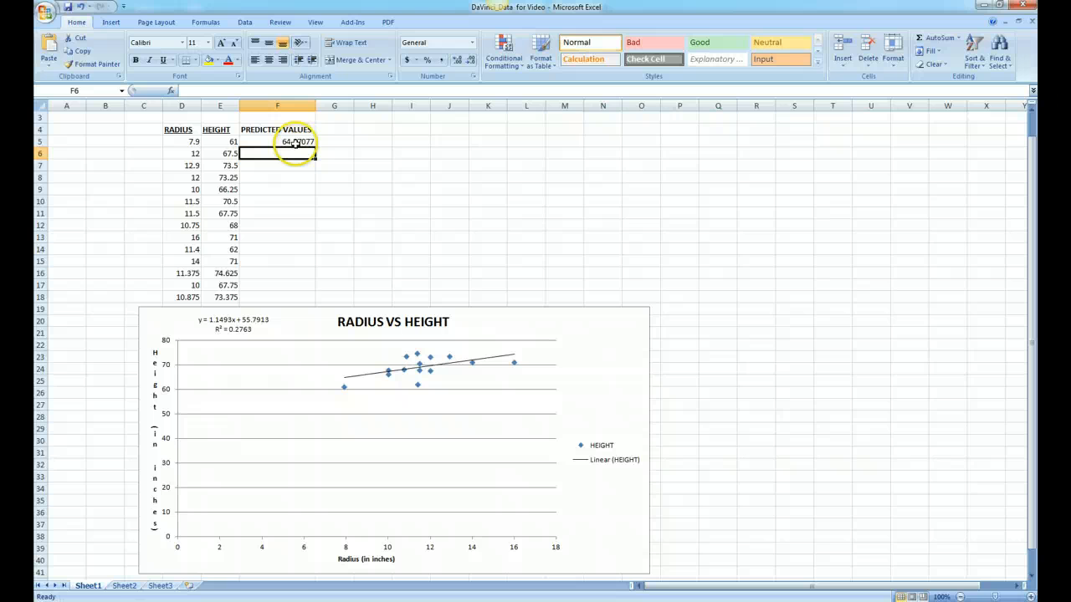
left_click(277, 153)
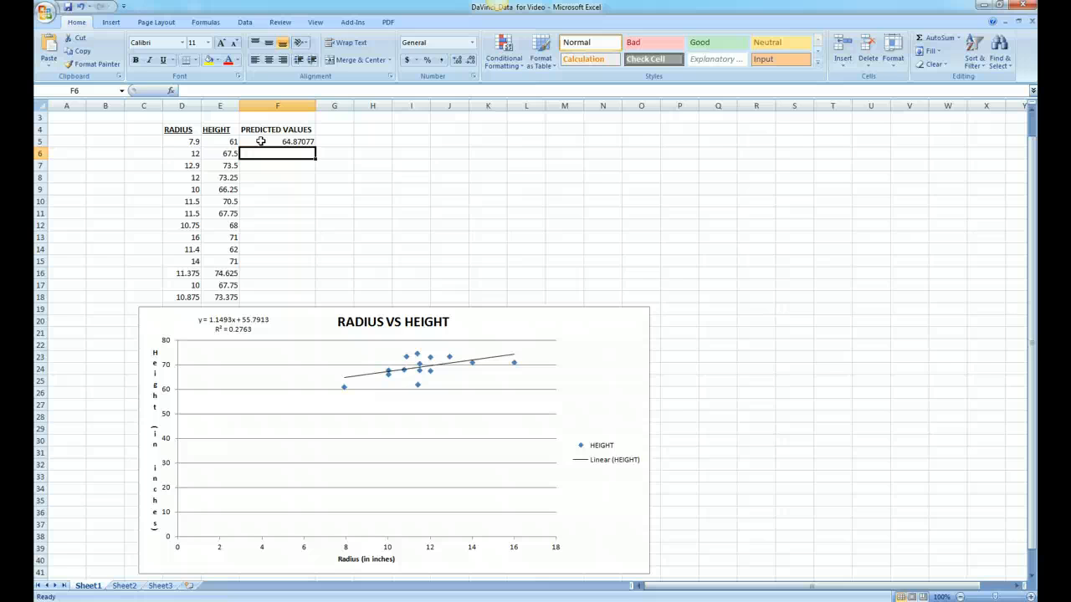
mouse_move(264, 141)
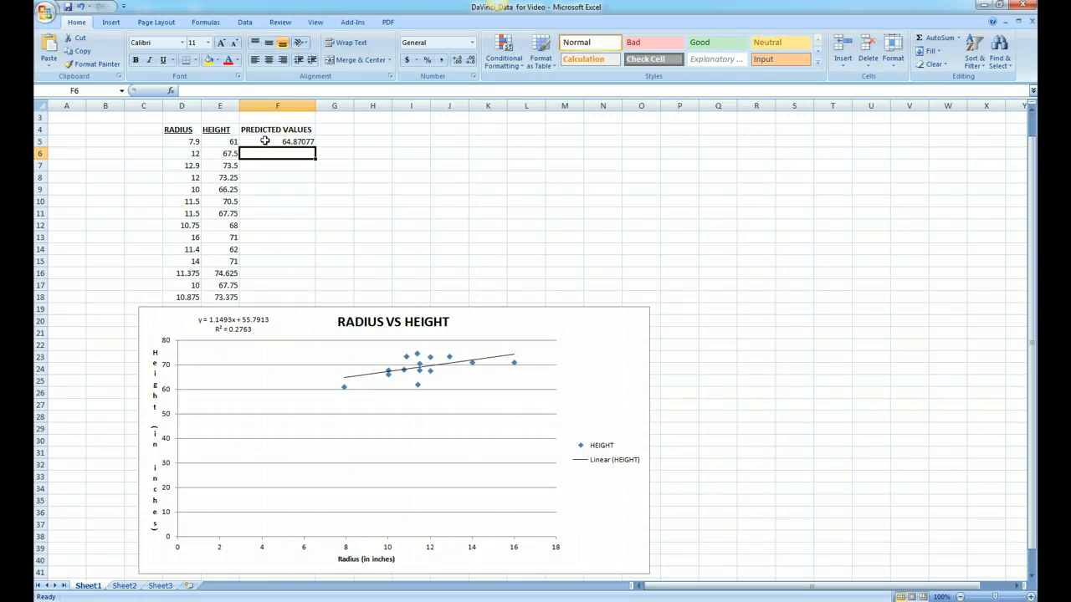
left_click(276, 140)
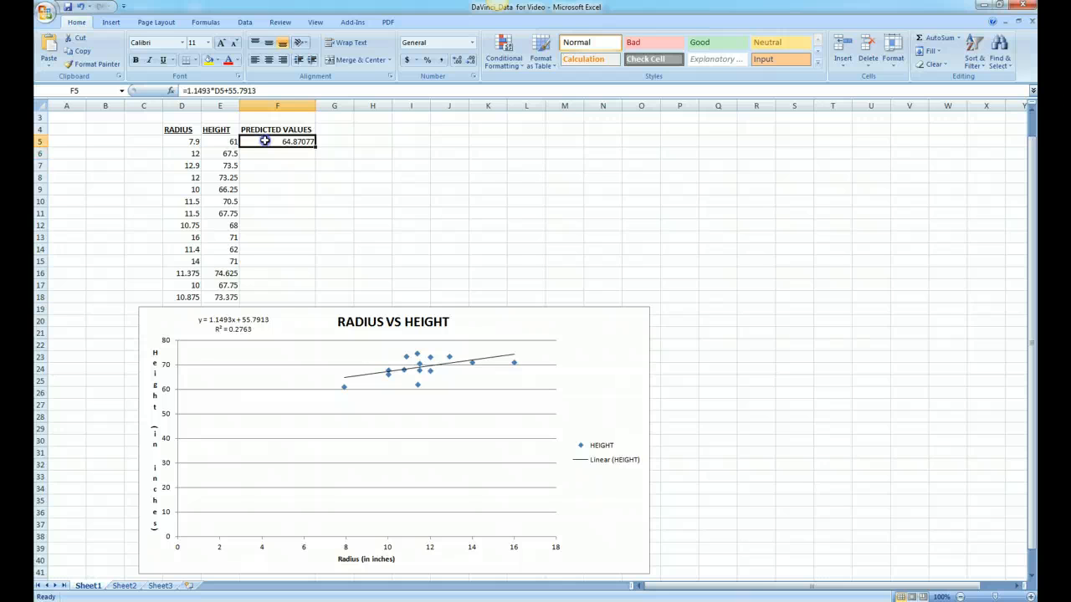
Step: Select F5:F18 and Fill Down the F5 formula through row 18
left_click_drag(277, 142, 277, 261)
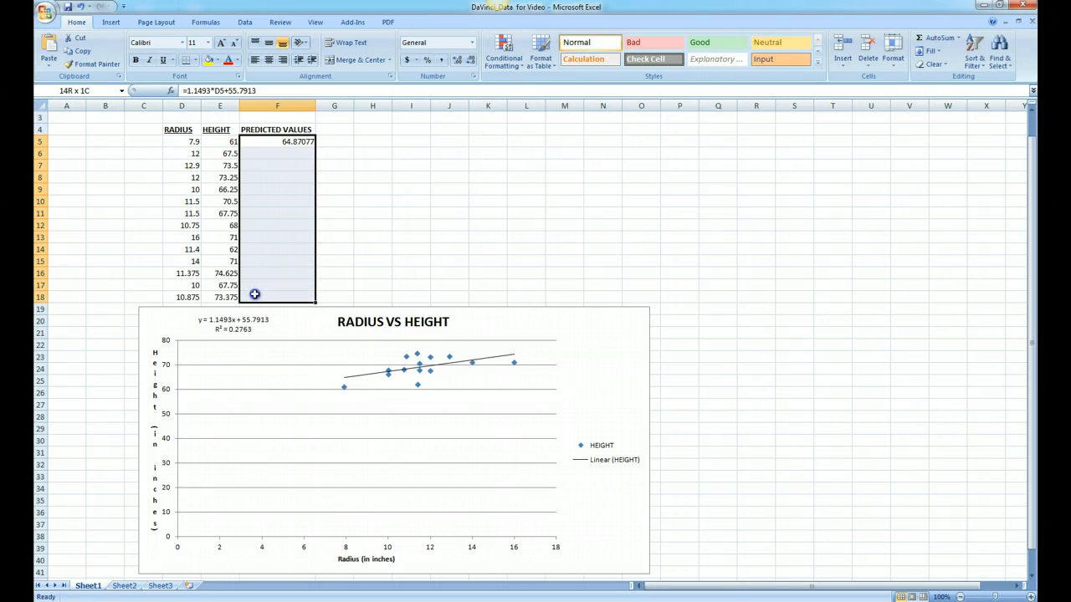
left_click(277, 141)
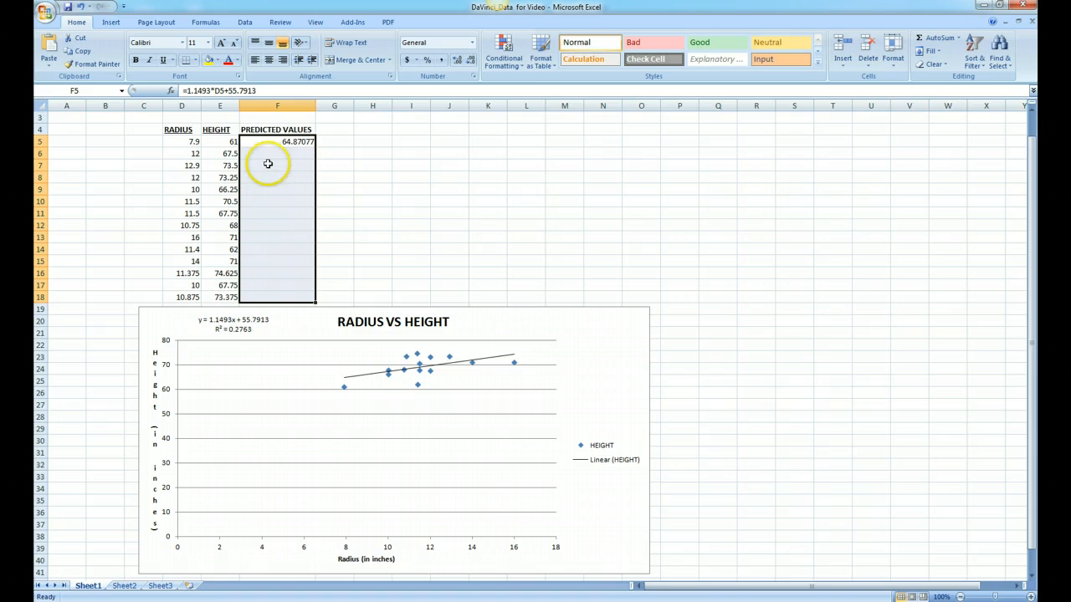
mouse_move(404, 75)
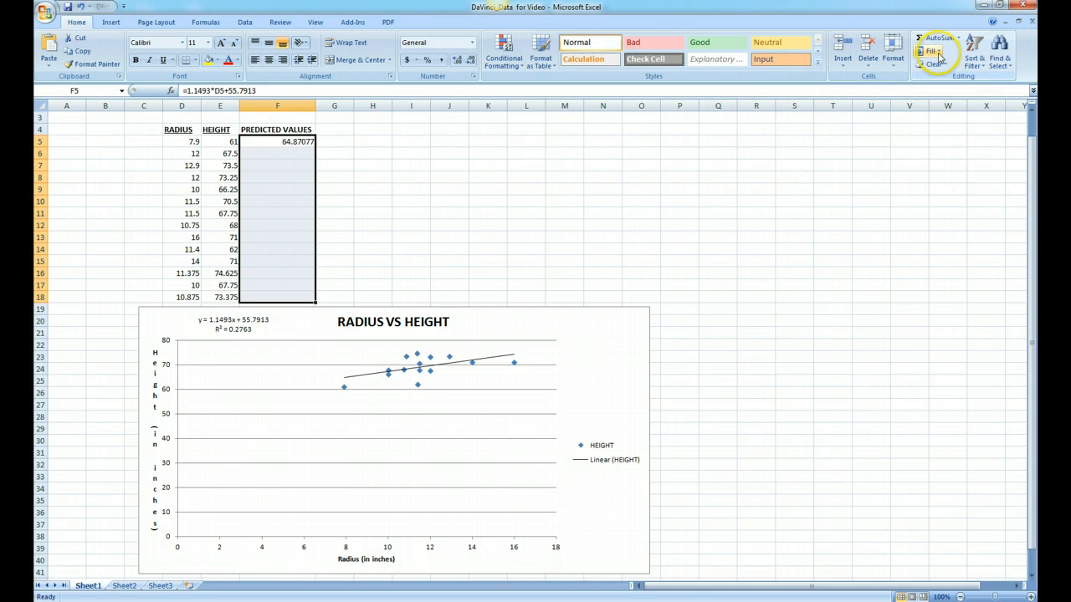
left_click(933, 51)
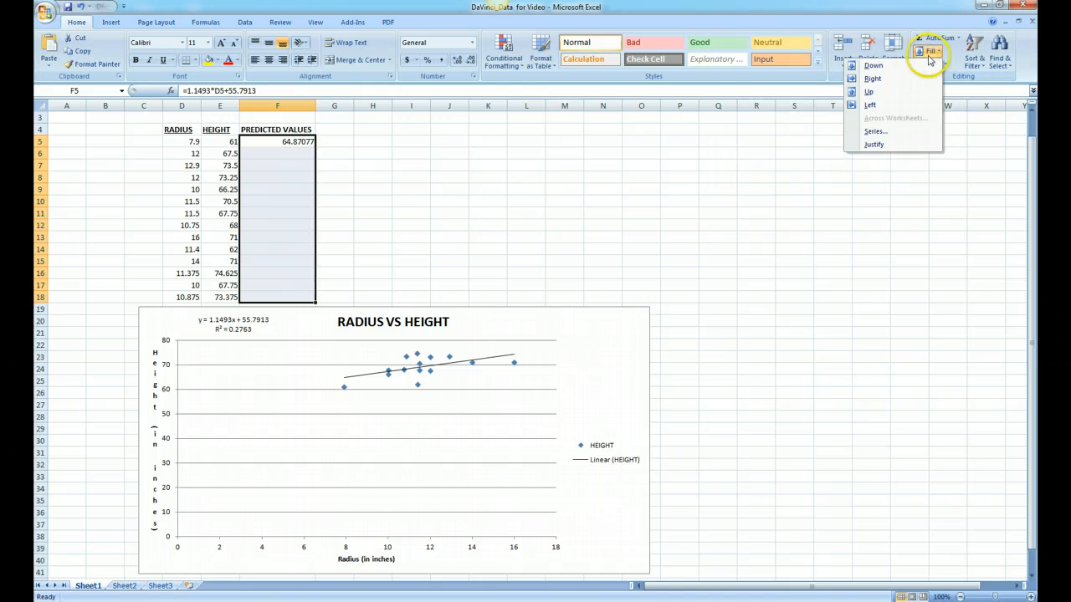
mouse_move(874, 66)
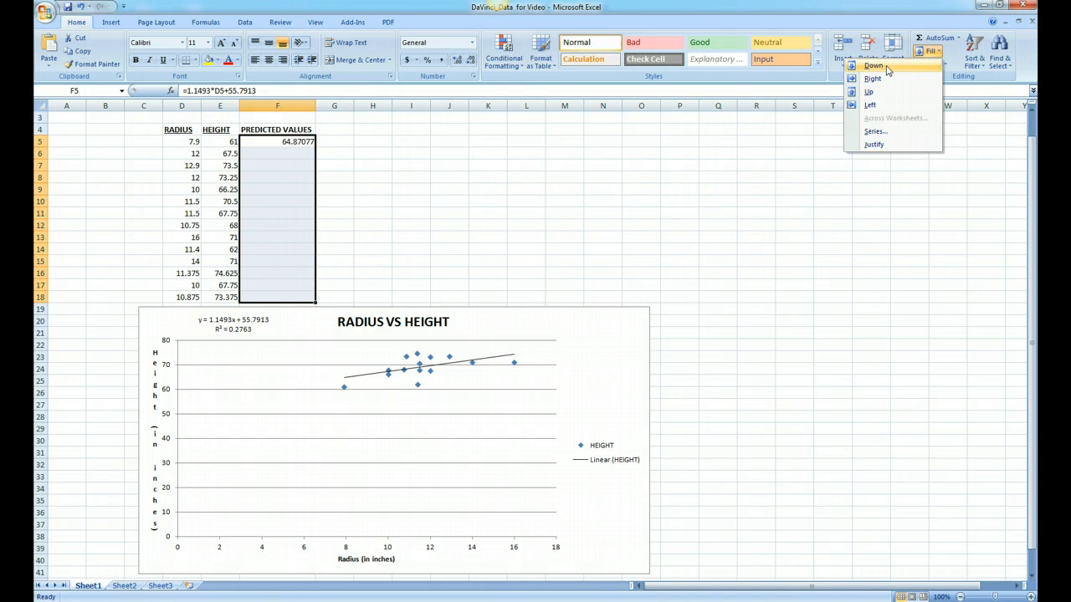
left_click(870, 67)
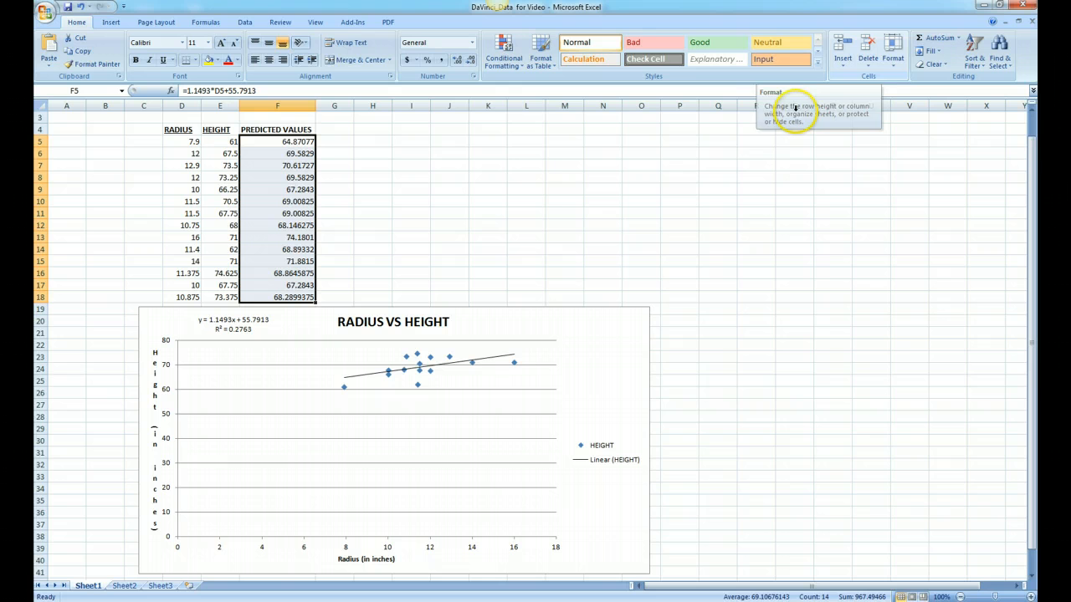
mouse_move(326, 292)
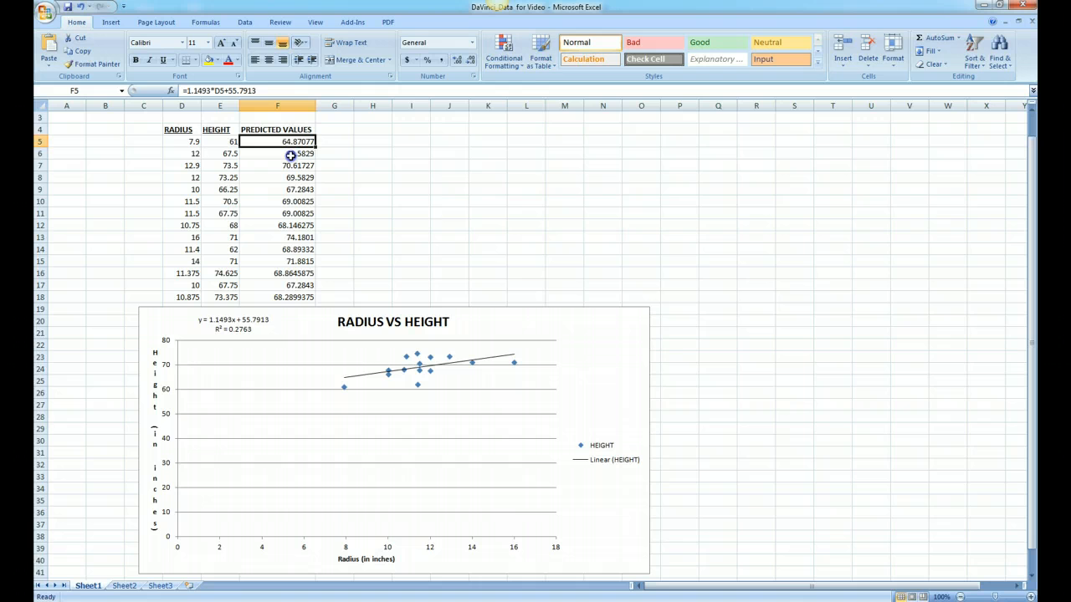
left_click(277, 153)
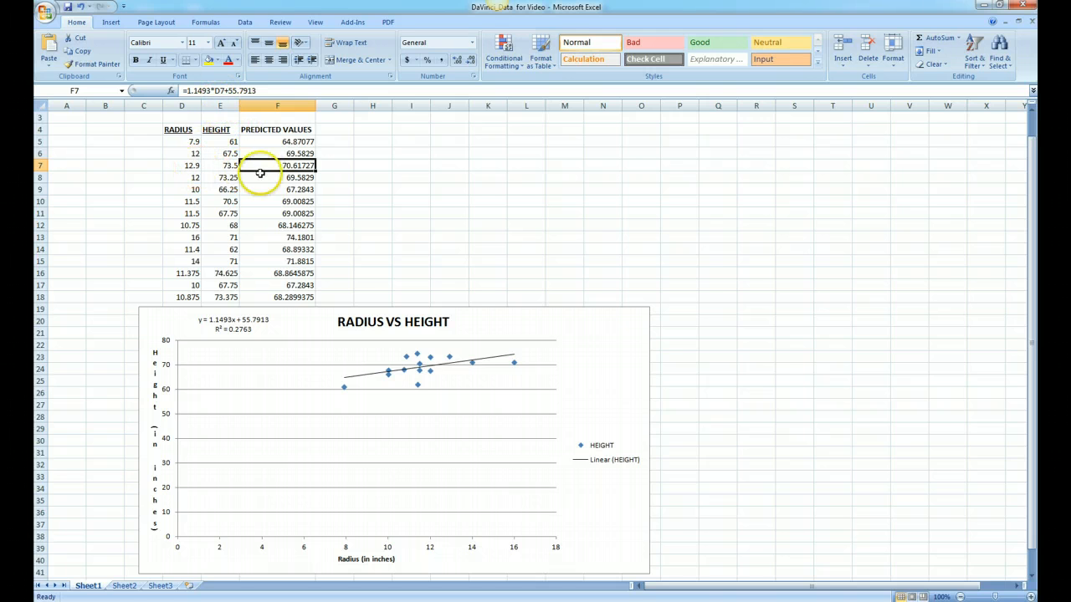
left_click(277, 178)
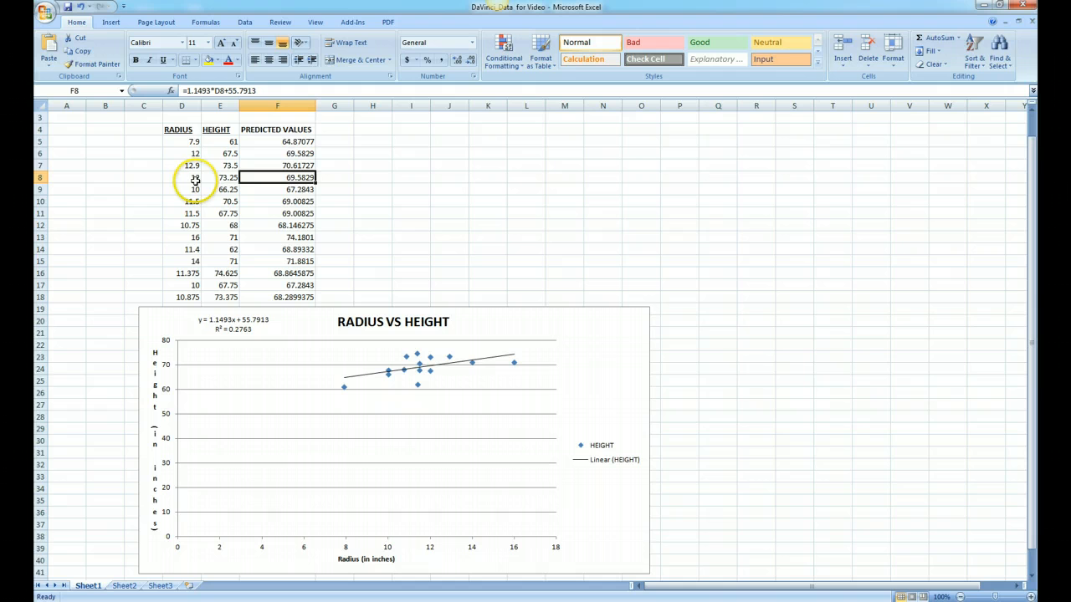
left_click(276, 165)
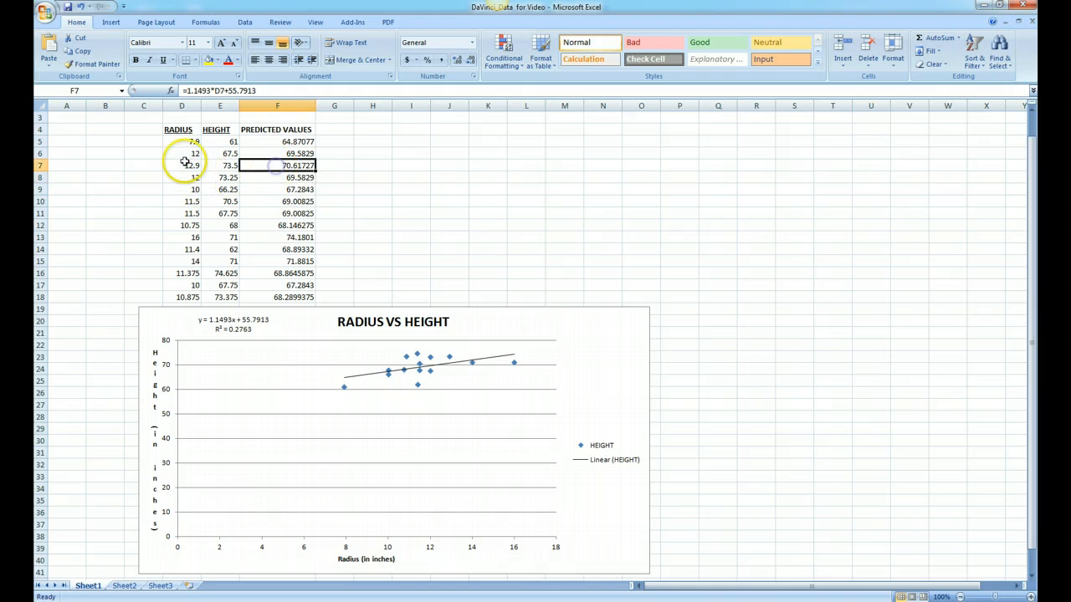